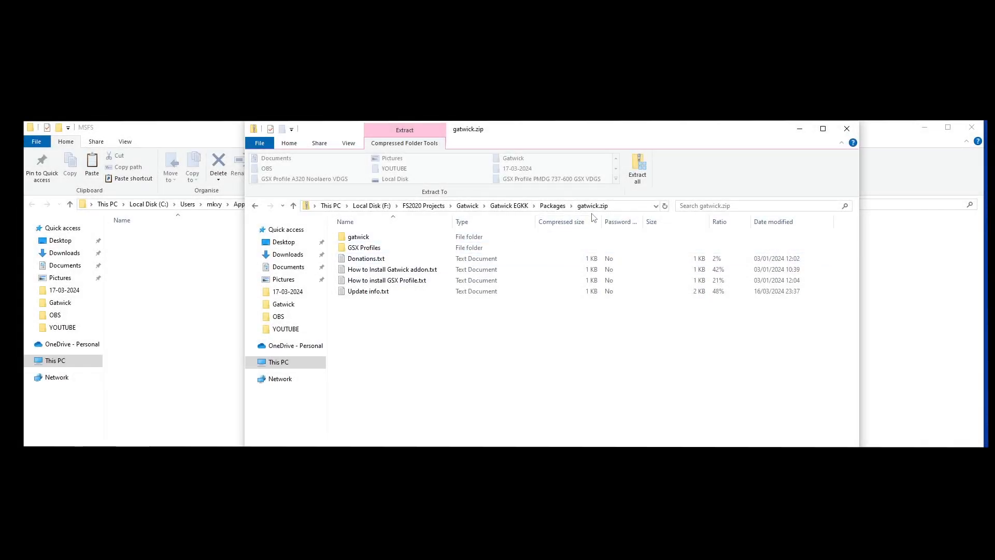
Browse gatwick.zip into GSX Profiles > Noolaero VDGS > GSX Profile A320 Noolaero VDGS.
left_click(358, 236)
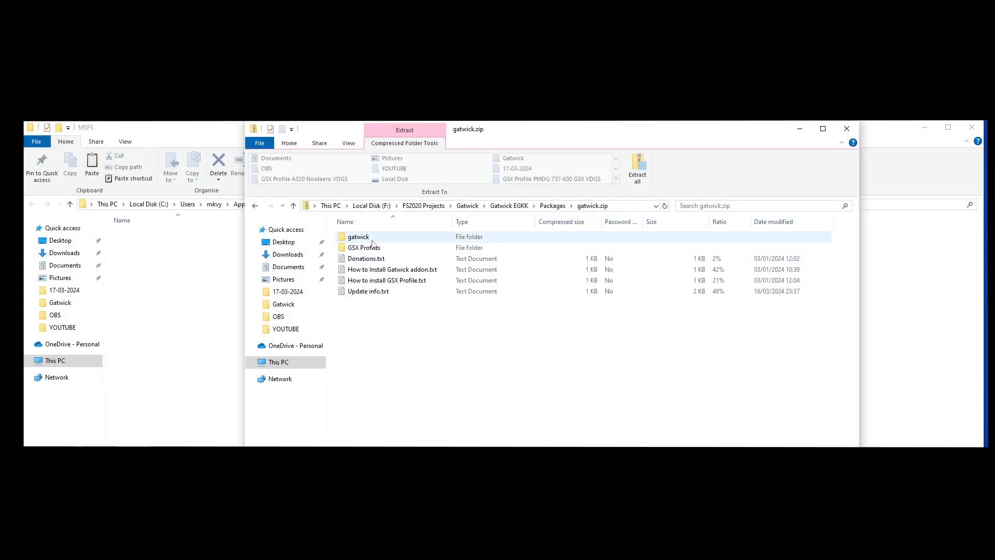
left_click(363, 247)
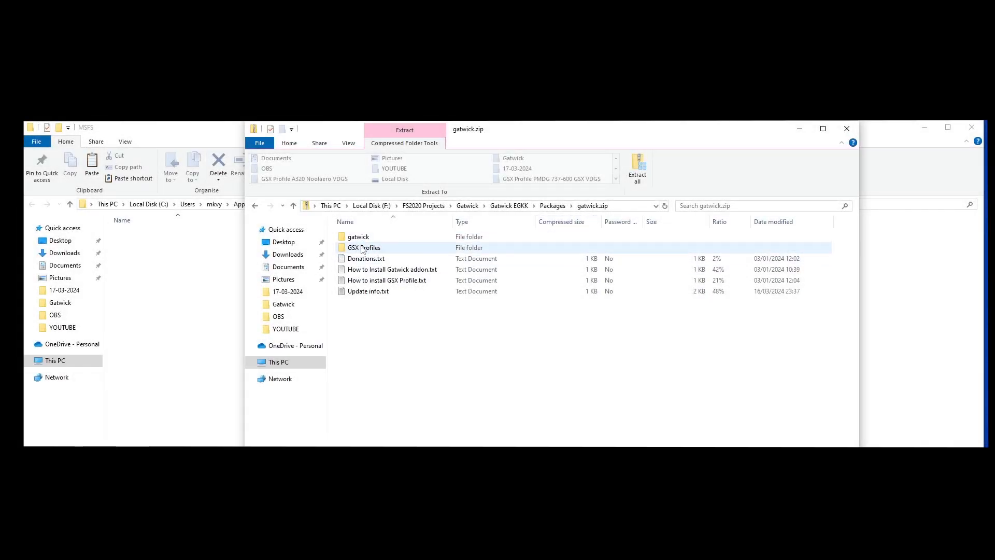
double_click(364, 247)
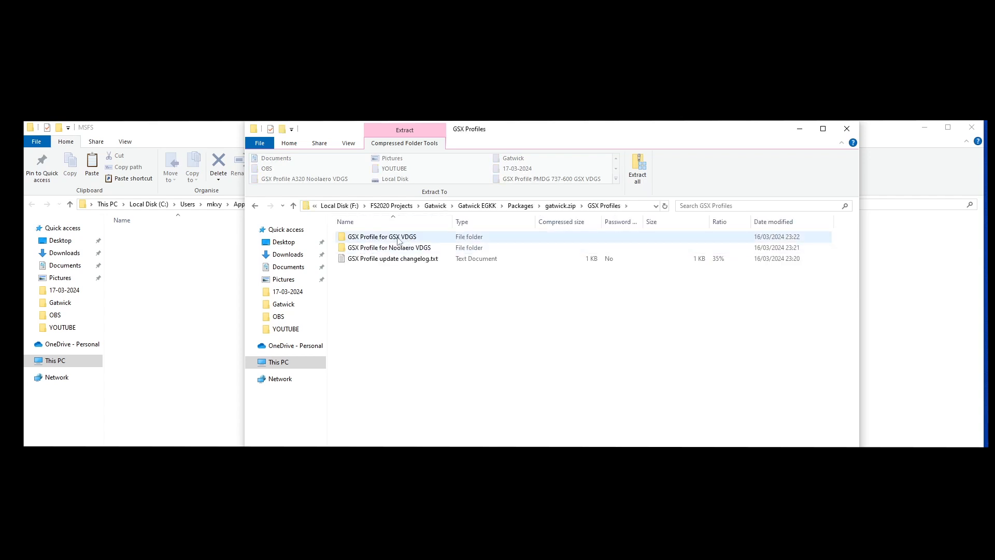
left_click(389, 248)
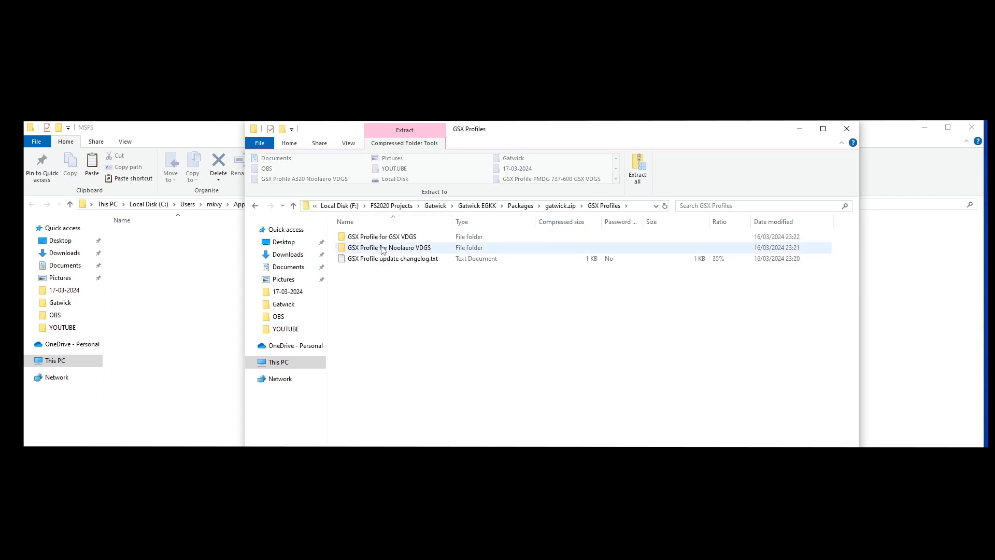
left_click(390, 248)
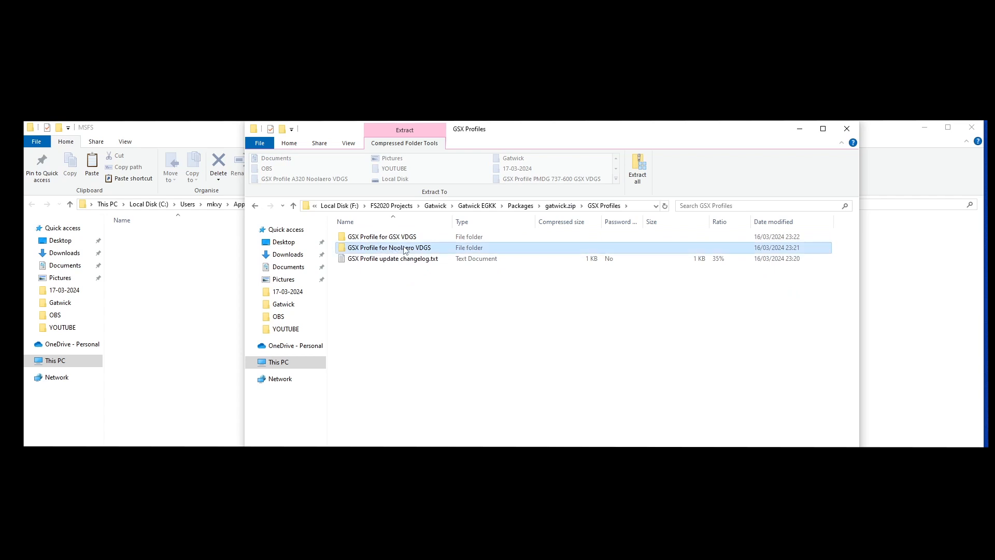
double_click(392, 248)
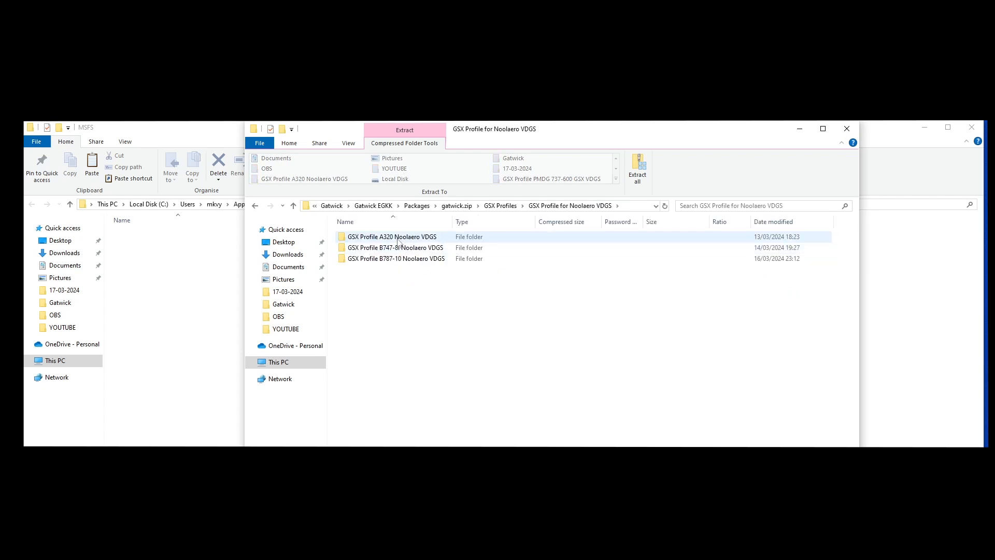
double_click(390, 236)
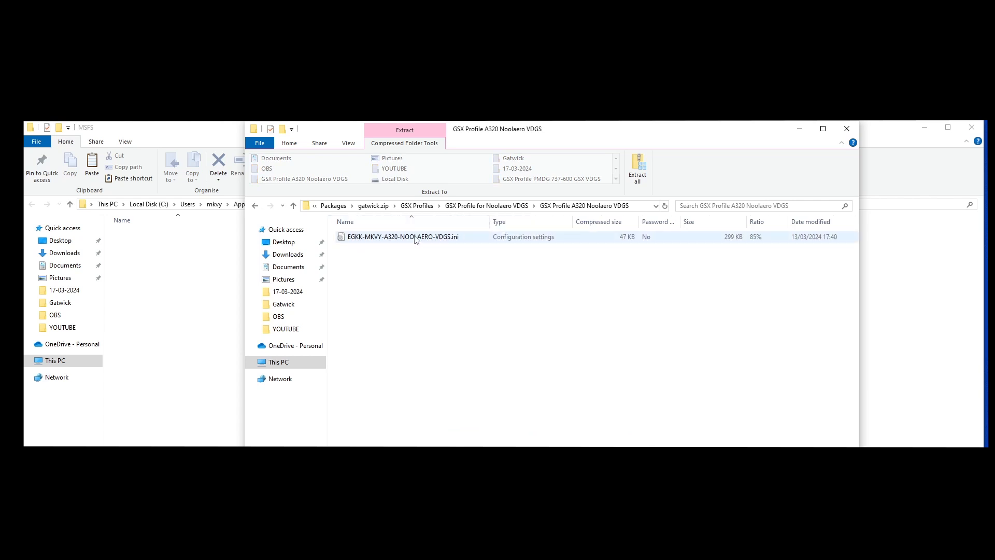
Copy the A320 Noolaero VDGS profile .ini to the clipboard.
right_click(403, 237)
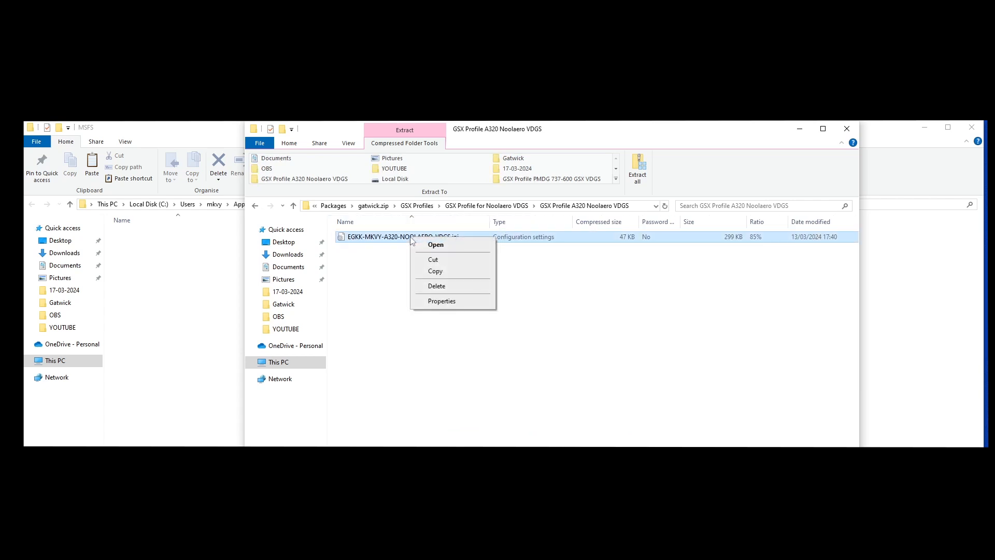
left_click(434, 271)
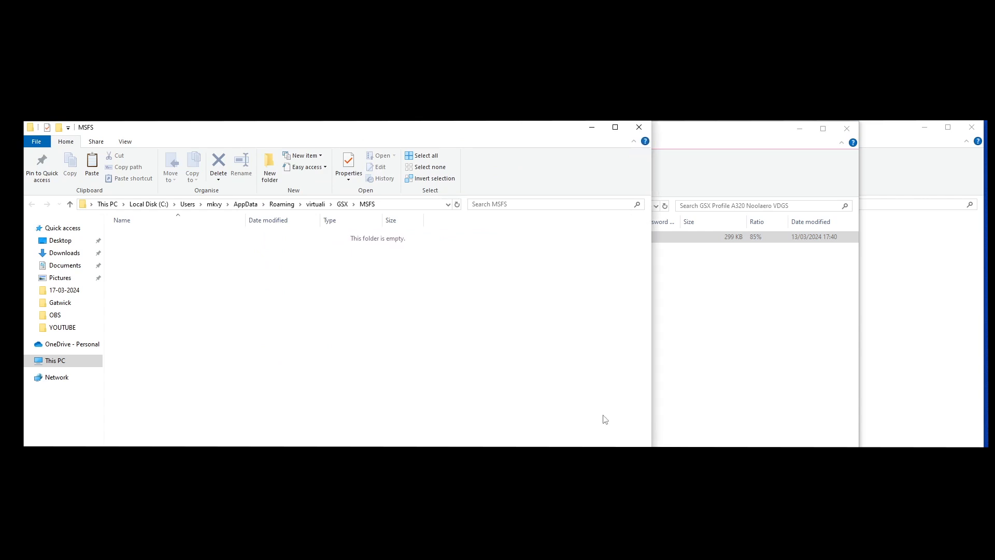
mouse_move(281, 231)
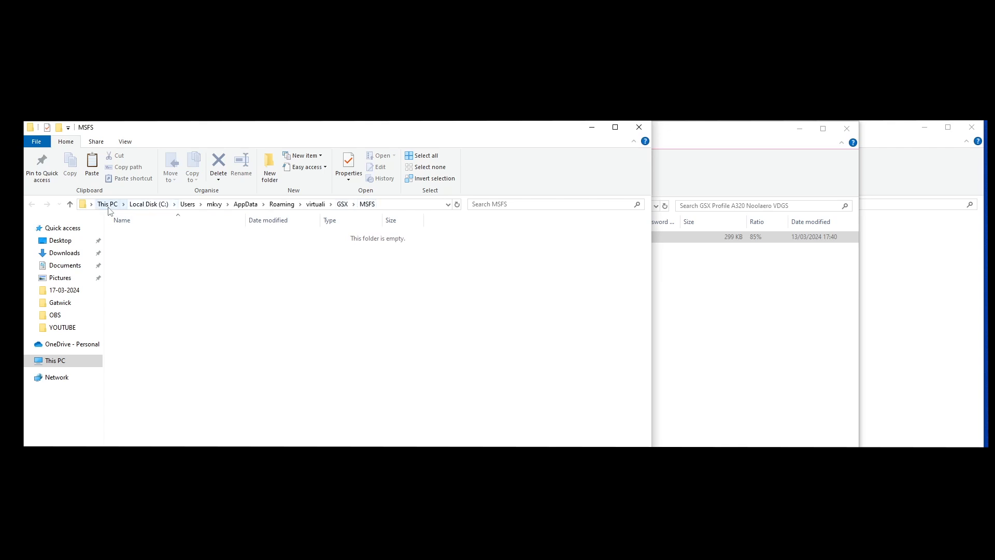
mouse_move(187, 204)
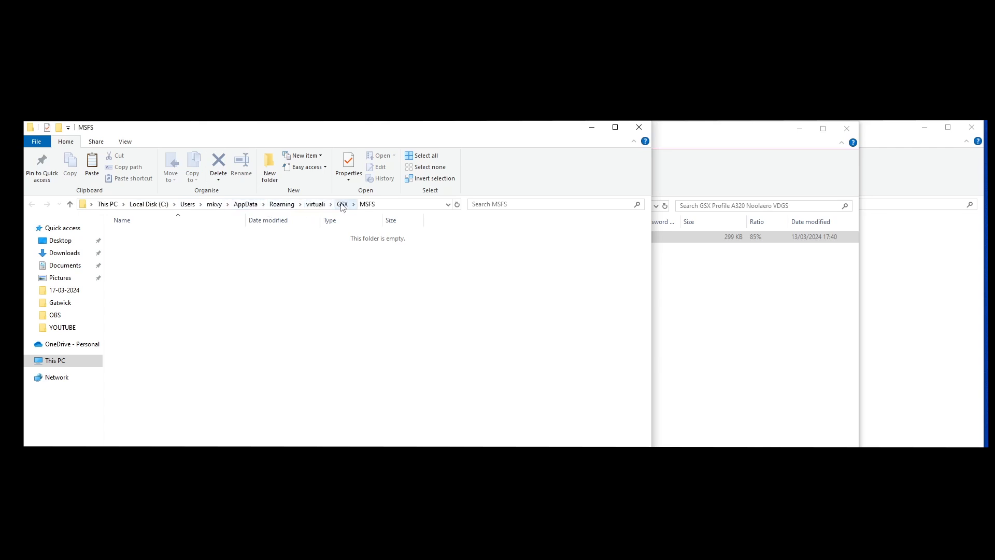
mouse_move(200, 297)
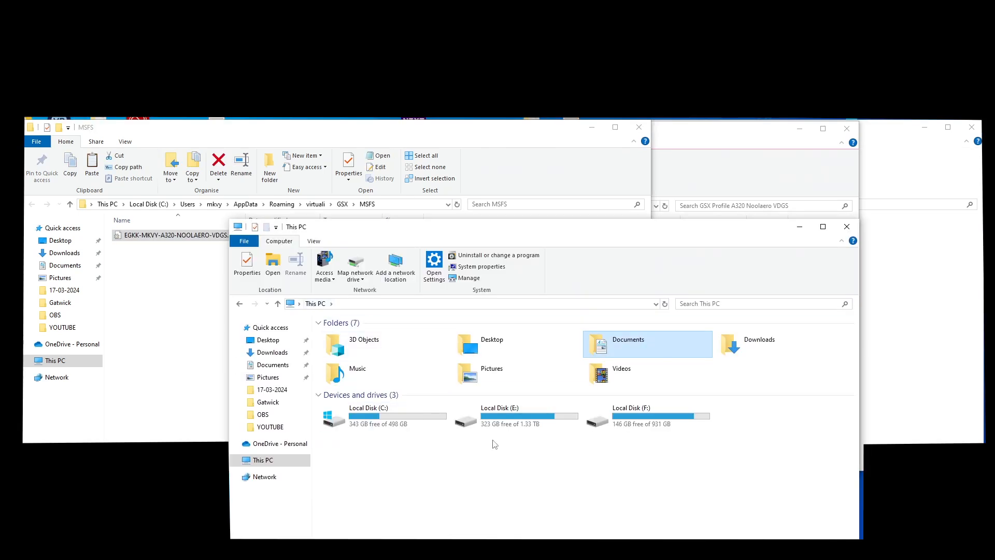
mouse_move(381, 415)
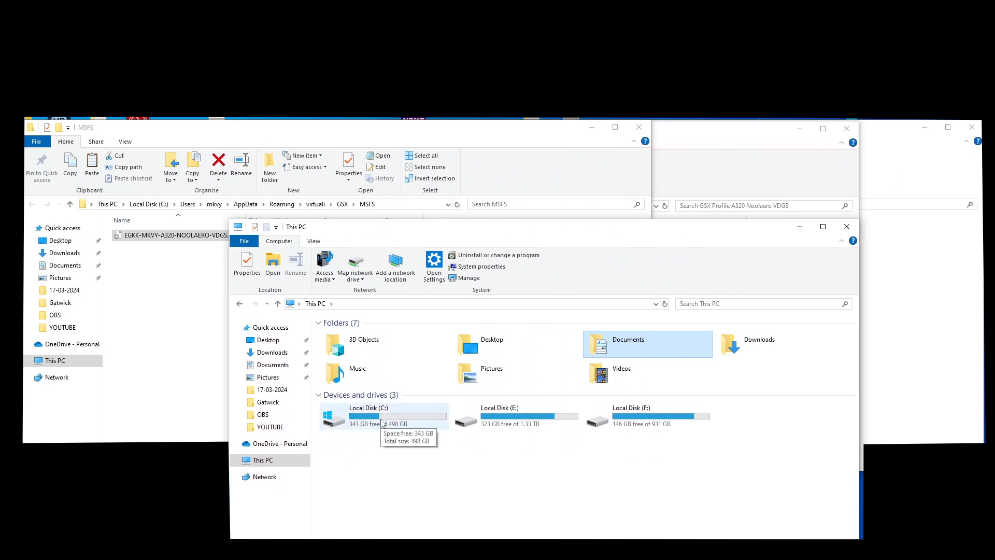
mouse_move(544, 204)
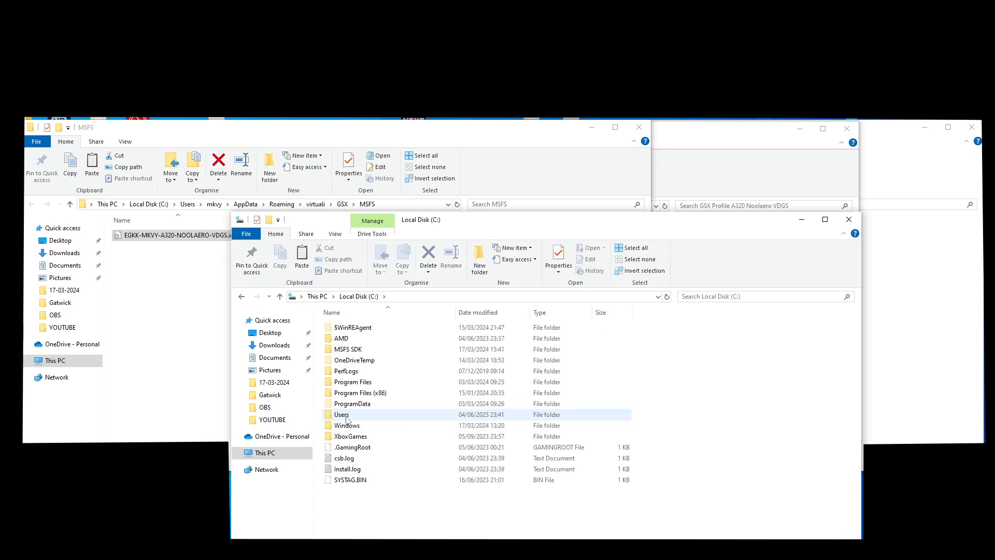
Browse C:\Users\<user>\AppData\Roaming, revealing hidden folders along the way.
double_click(341, 415)
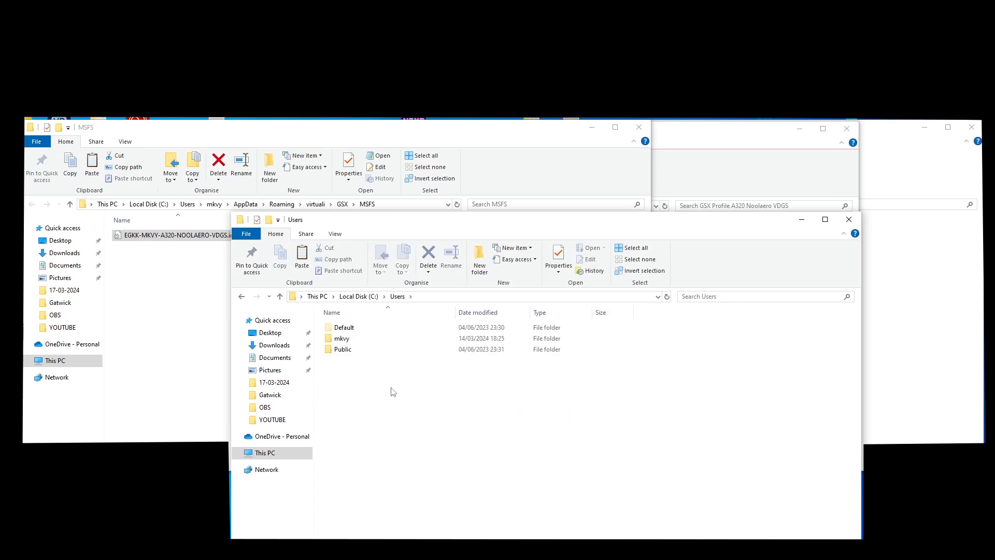
double_click(341, 338)
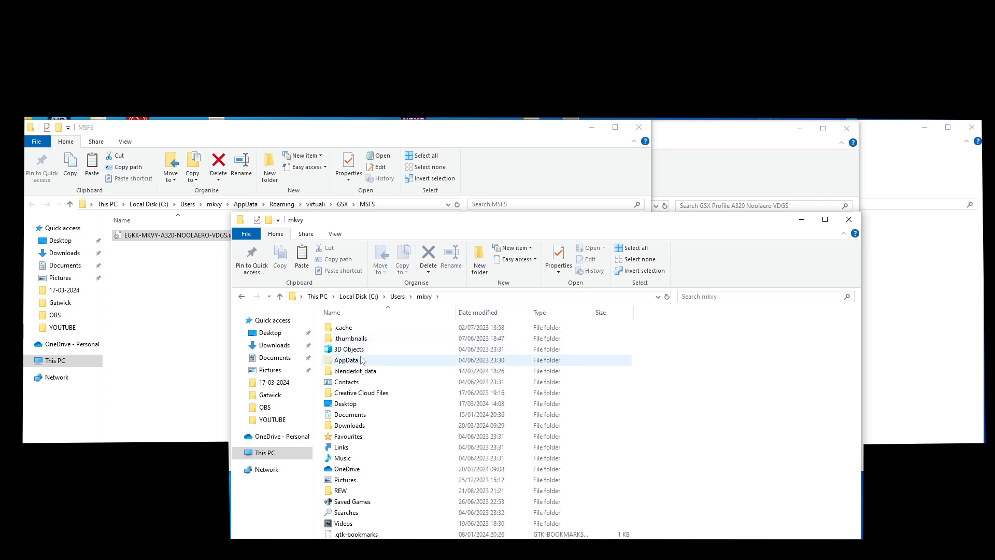
mouse_move(339, 239)
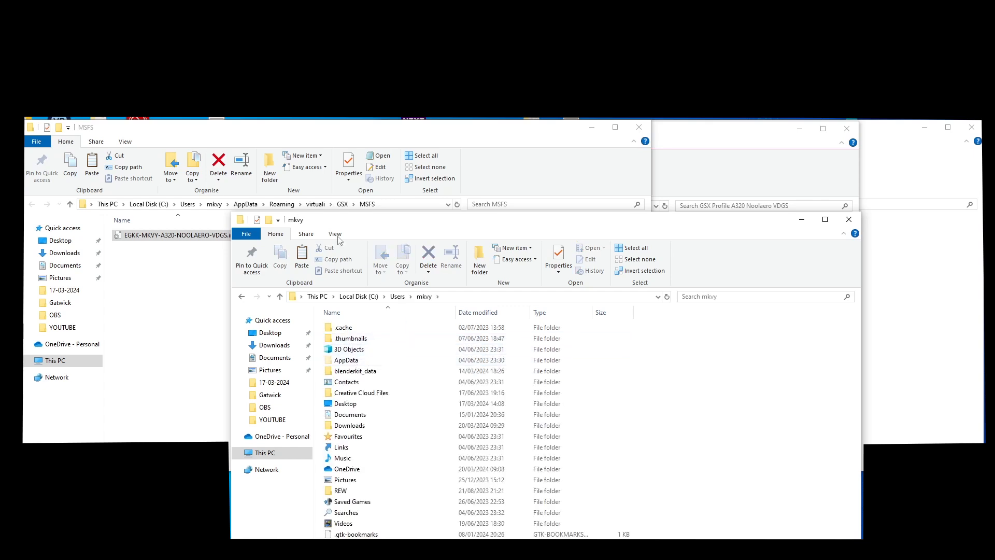
left_click(335, 233)
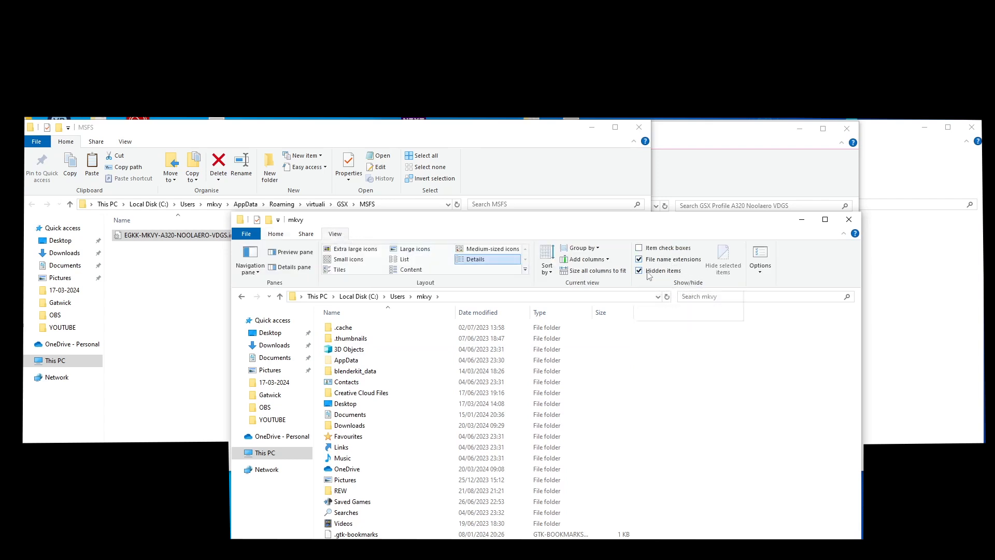
mouse_move(639, 271)
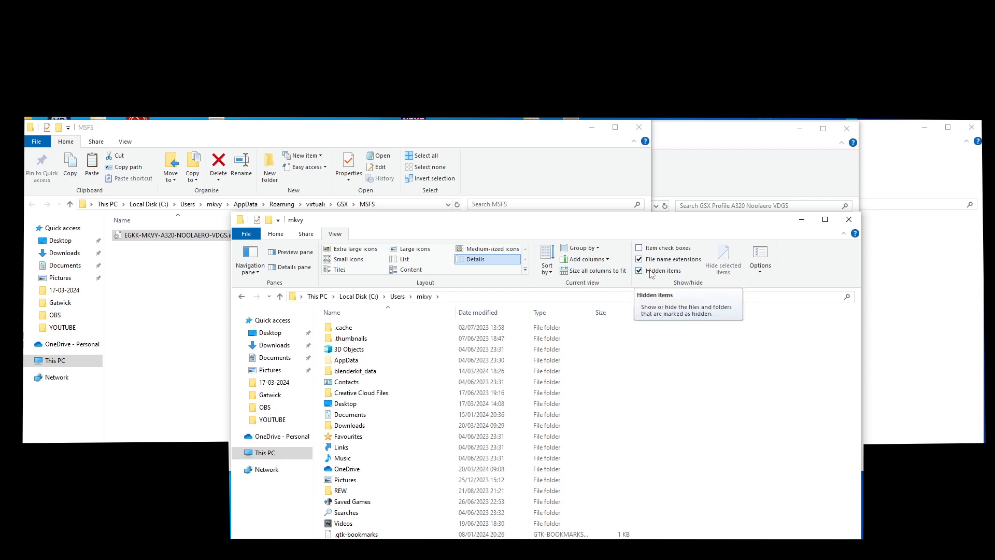
mouse_move(648, 276)
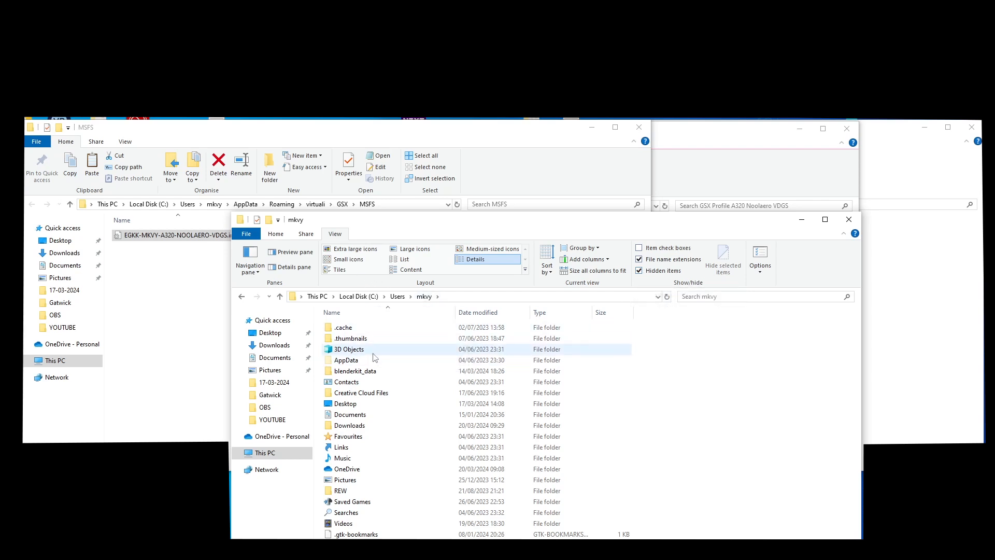
double_click(345, 360)
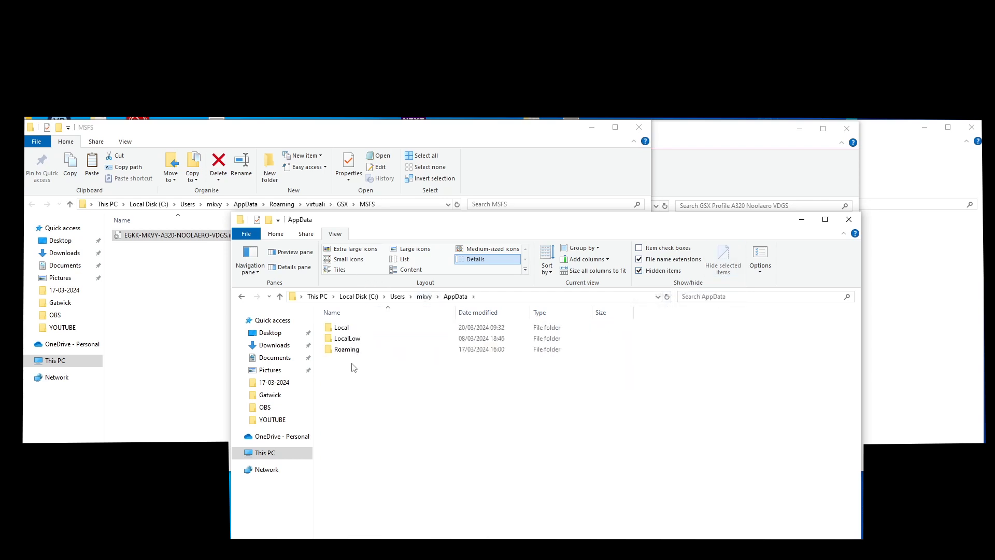
double_click(347, 350)
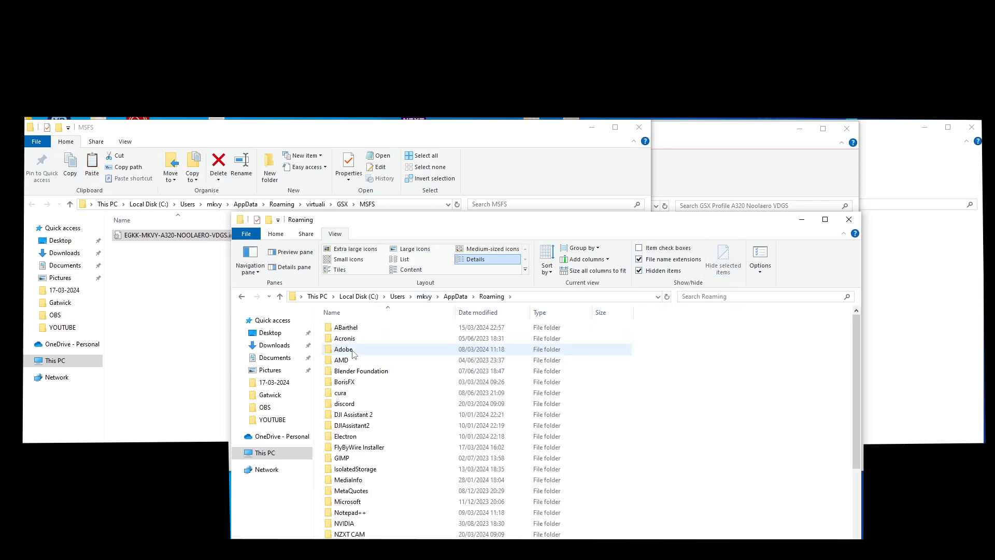
Continue into virtuali\GSX\MSFS, the folder where GSX profiles belong.
scroll("down", 3)
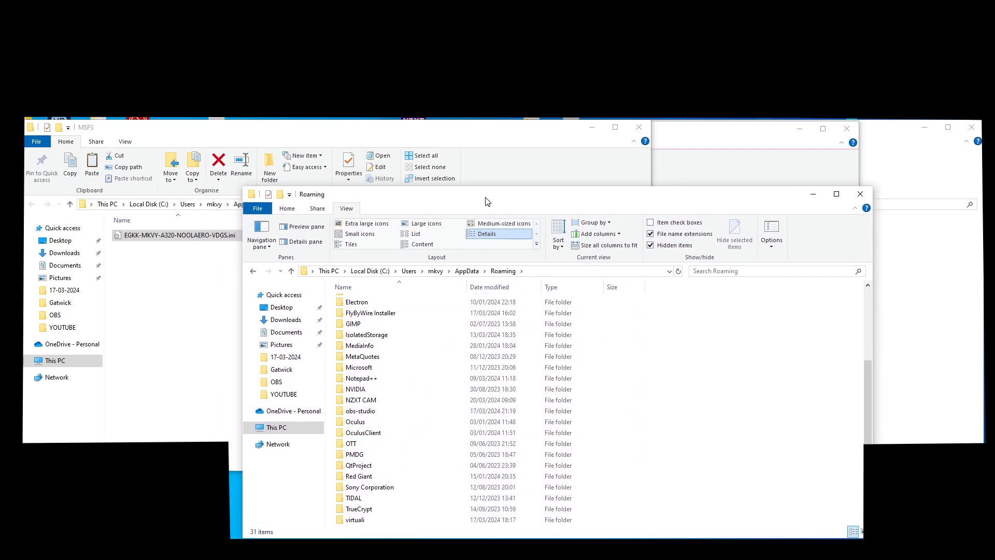
left_click(354, 519)
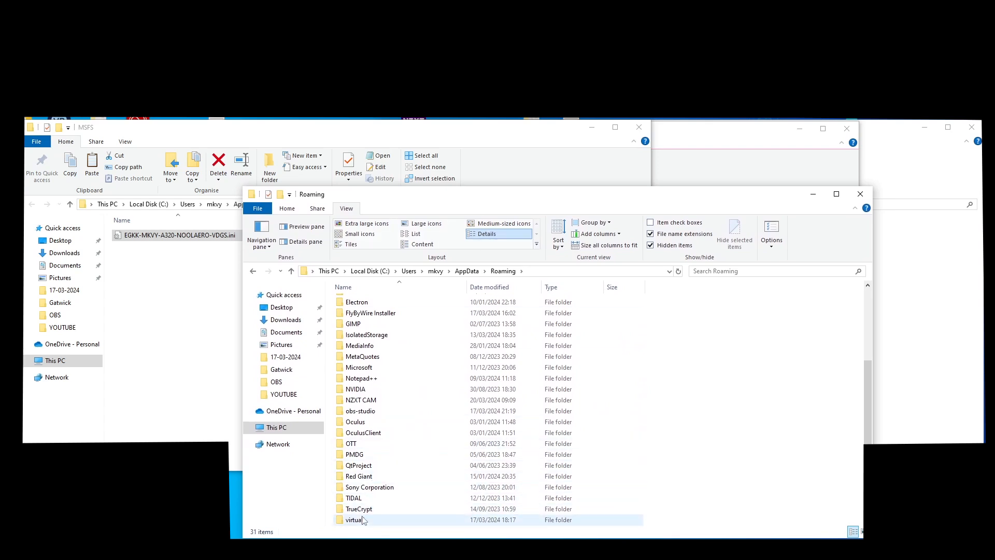
double_click(354, 519)
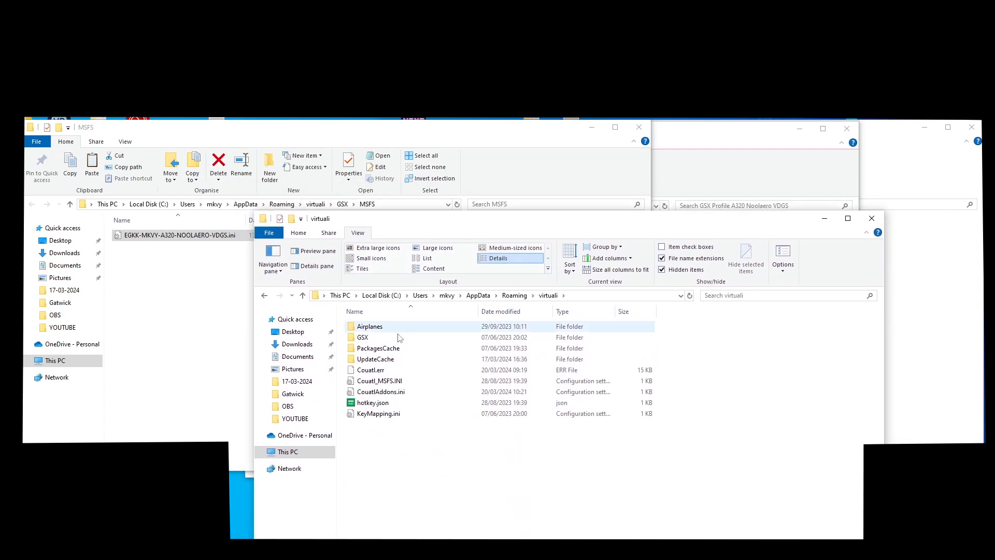
double_click(362, 337)
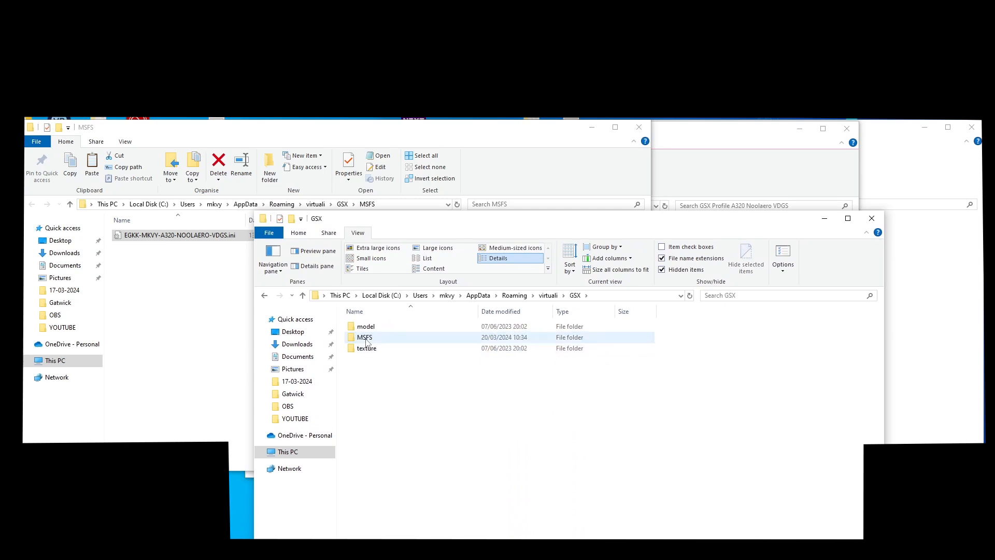
double_click(365, 337)
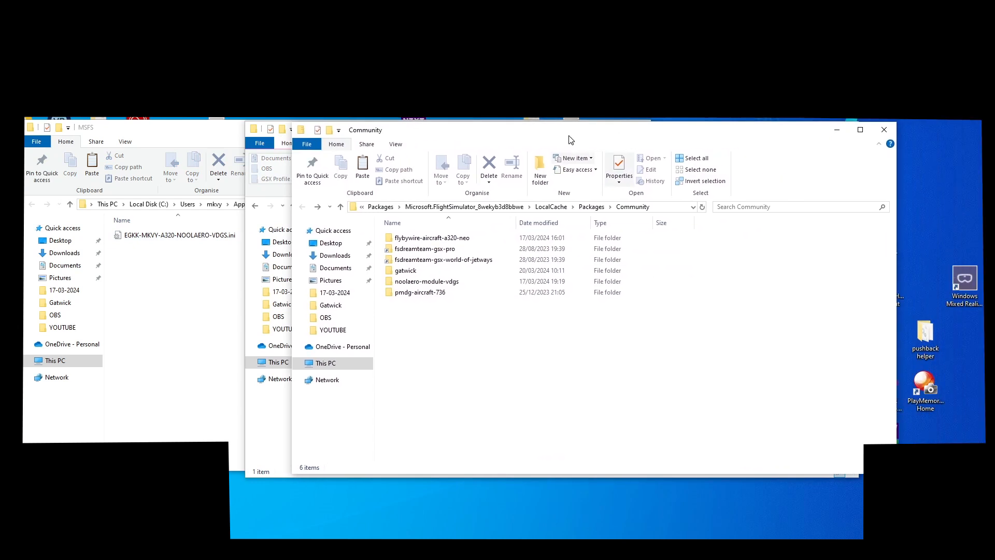
Browse the Community gatwick package into SimObjects\Landmarks listing the EGKK jetway models.
left_click(404, 270)
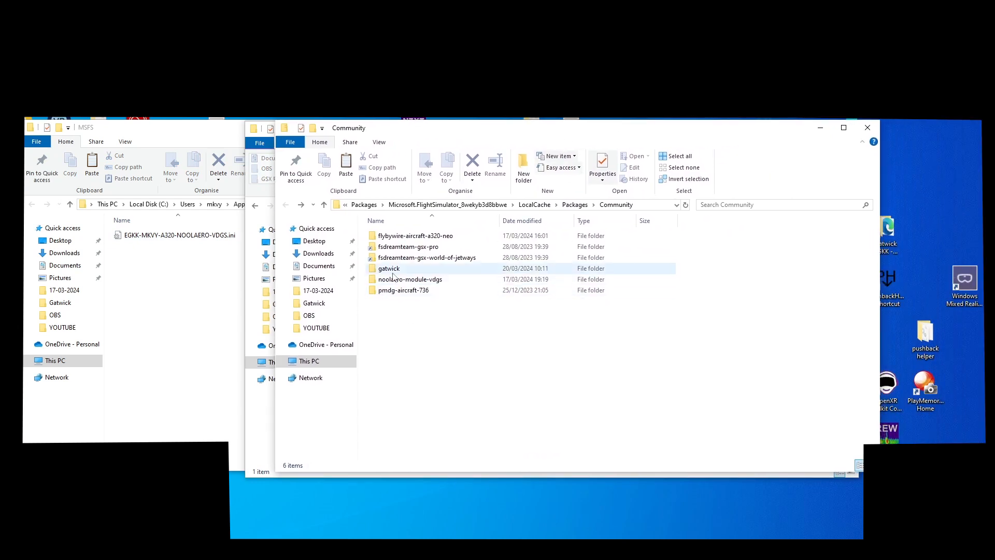
double_click(387, 267)
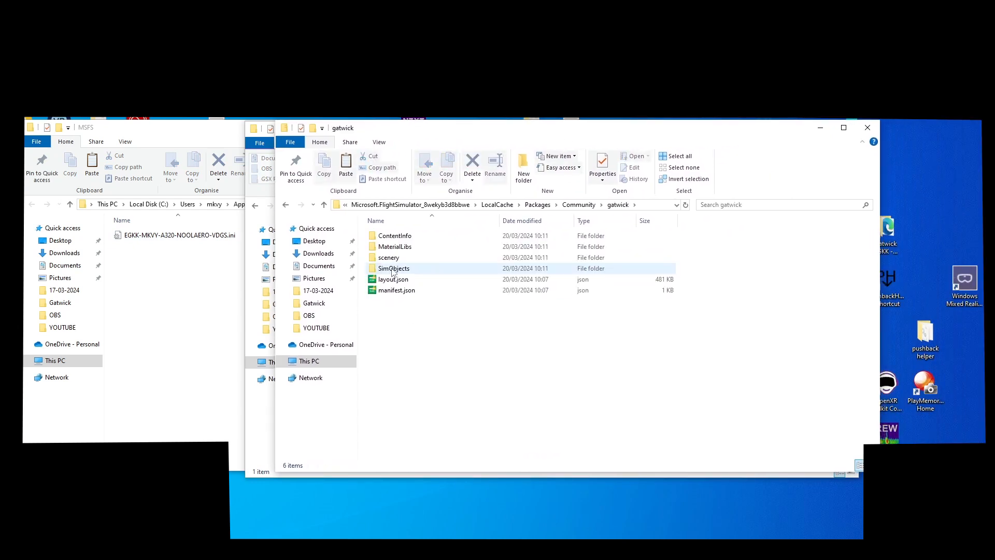
double_click(394, 267)
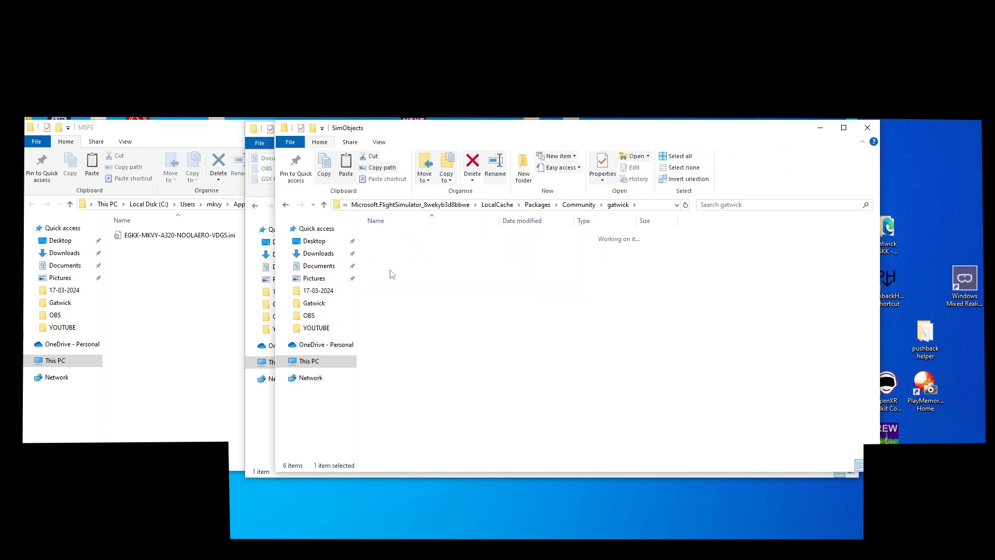
double_click(410, 235)
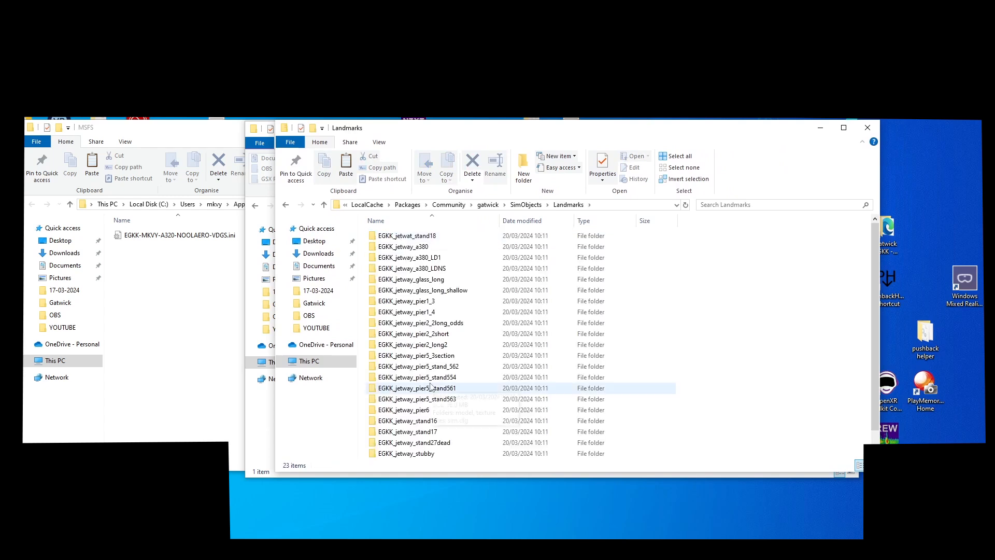
scroll("down", 3)
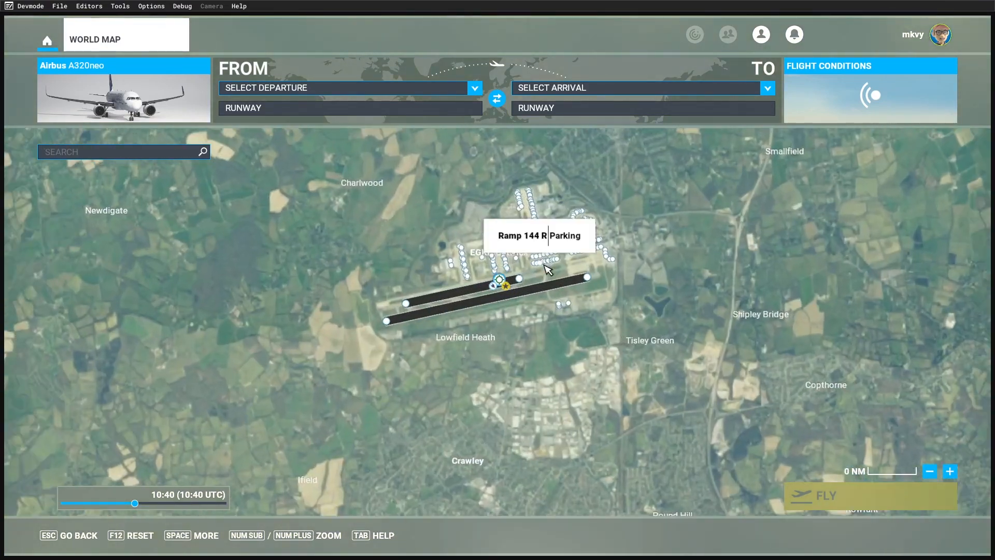
Start the Gatwick flight and bring up GSX's Reposition Aircraft parking choices.
scroll("up", 3)
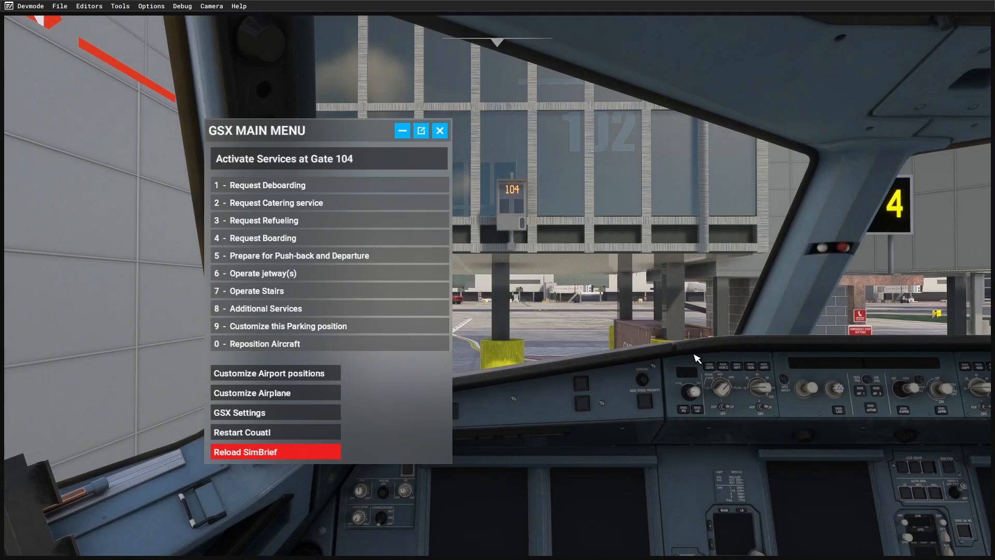
mouse_move(649, 329)
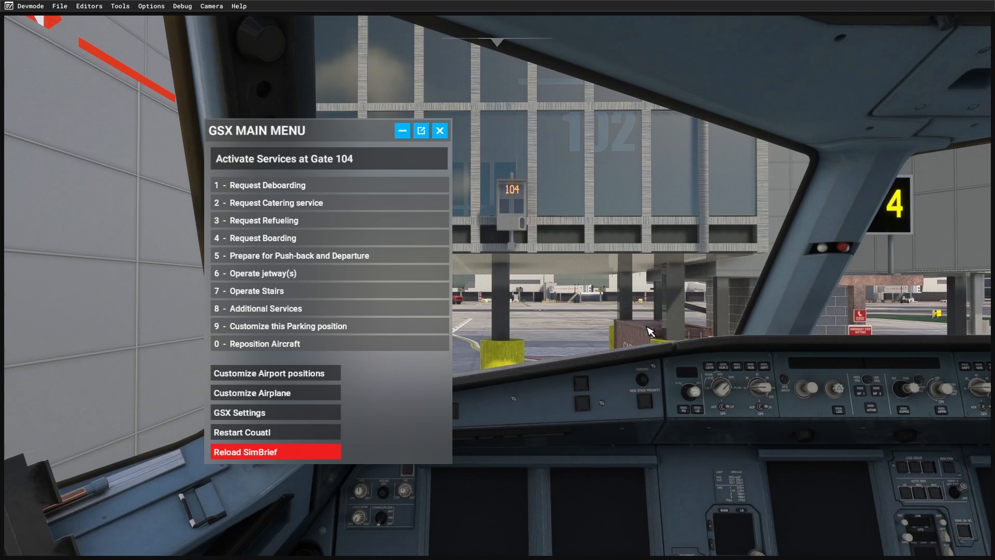
mouse_move(532, 332)
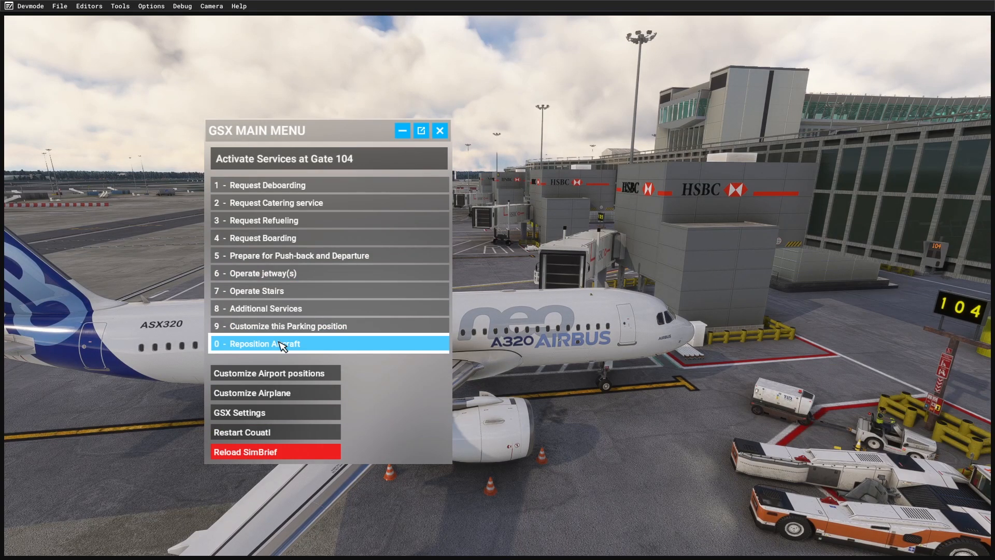
left_click(286, 343)
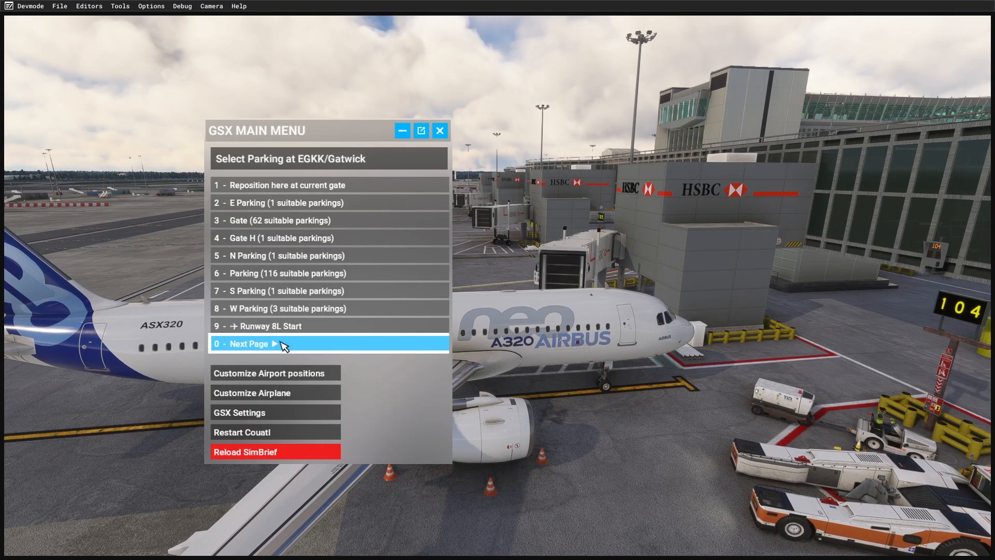
left_click(439, 130)
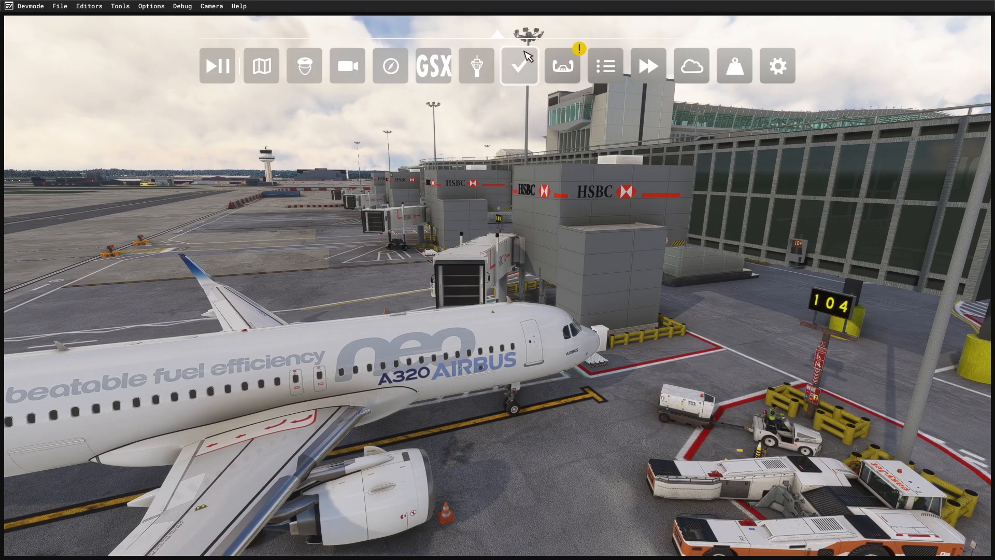
mouse_move(433, 66)
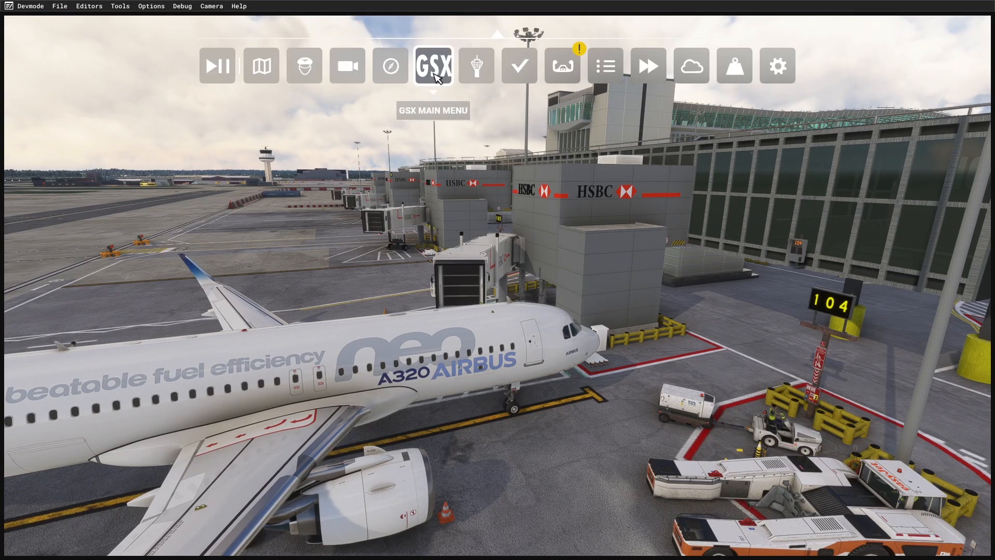
In the GSX menu list all gates, page to gate 104 and warp there, activating it.
left_click(433, 66)
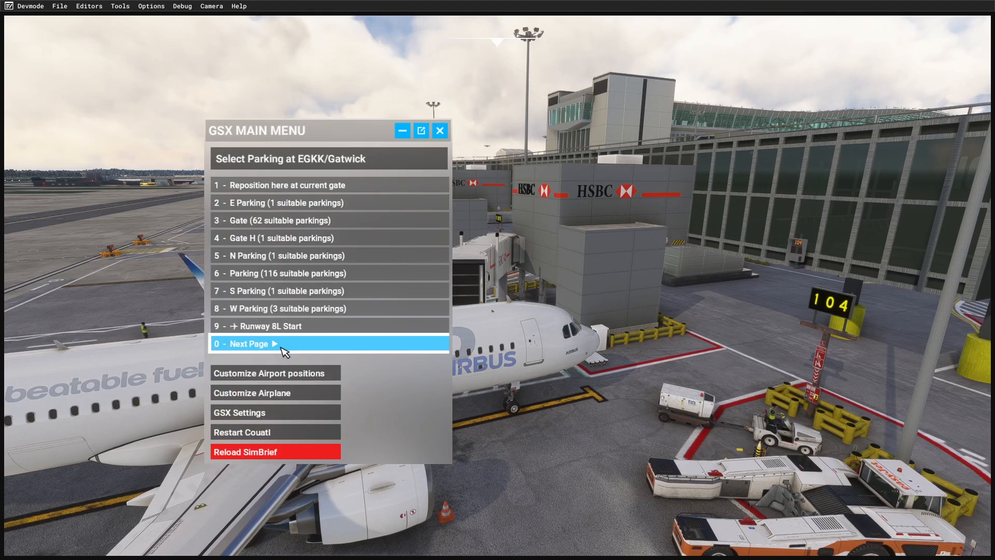
mouse_move(286, 220)
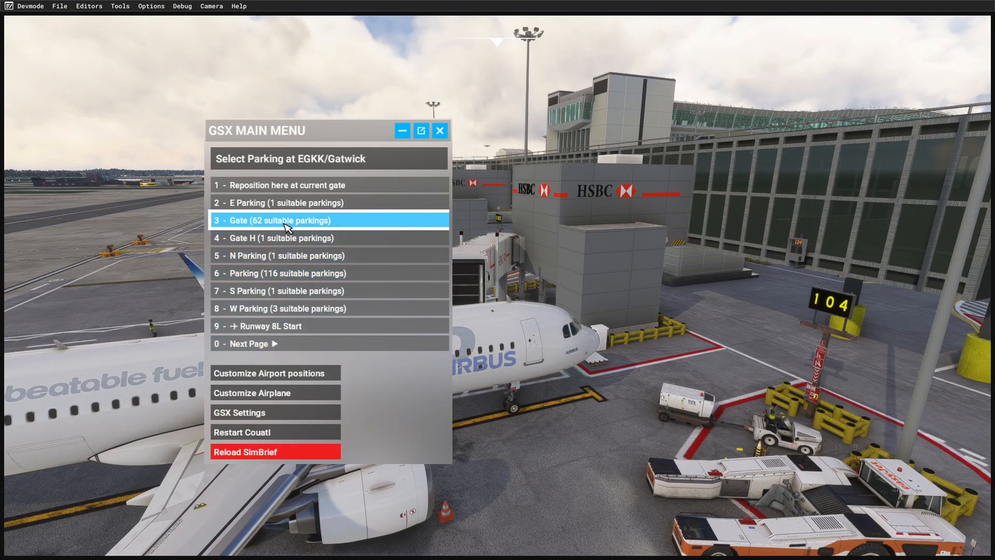
left_click(286, 219)
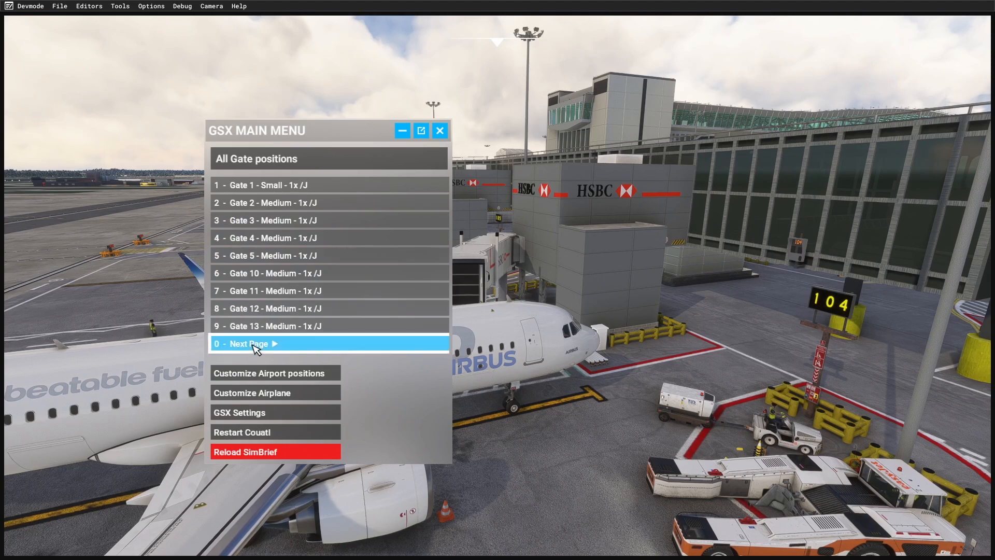
left_click(254, 344)
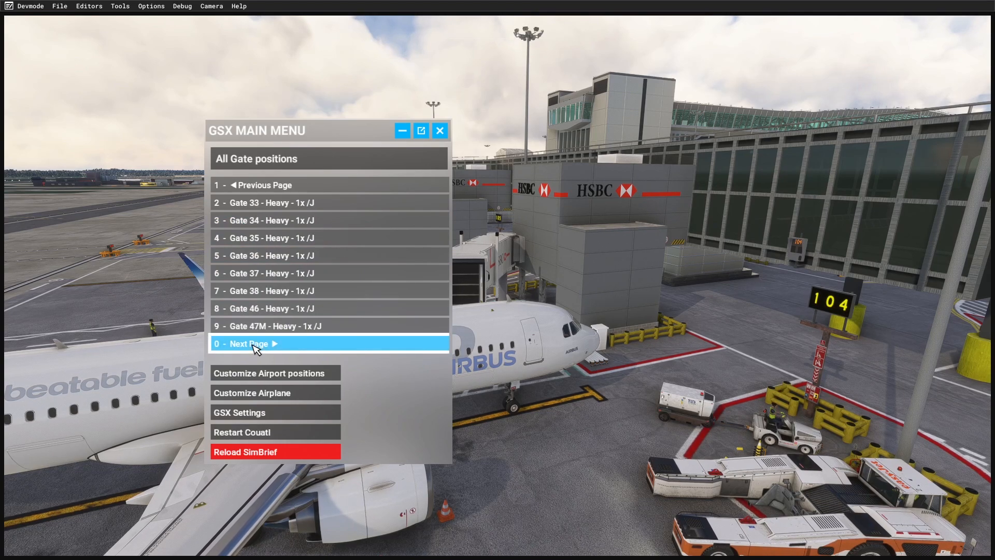
left_click(256, 343)
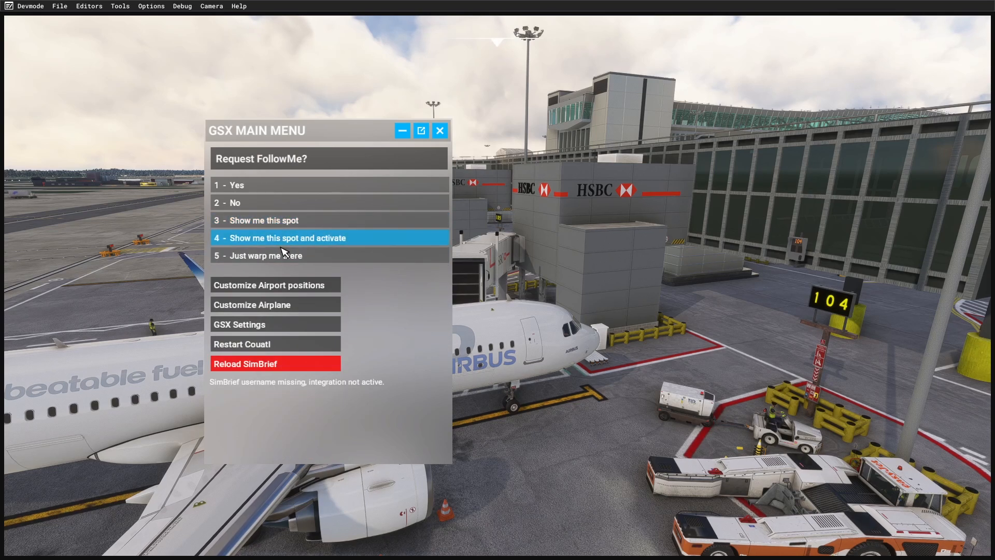
left_click(287, 237)
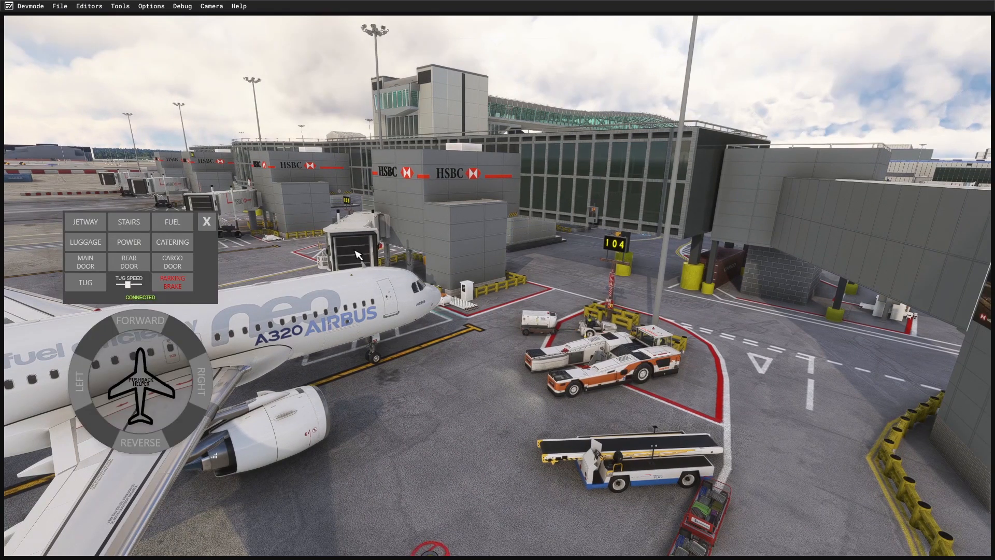
left_click(84, 222)
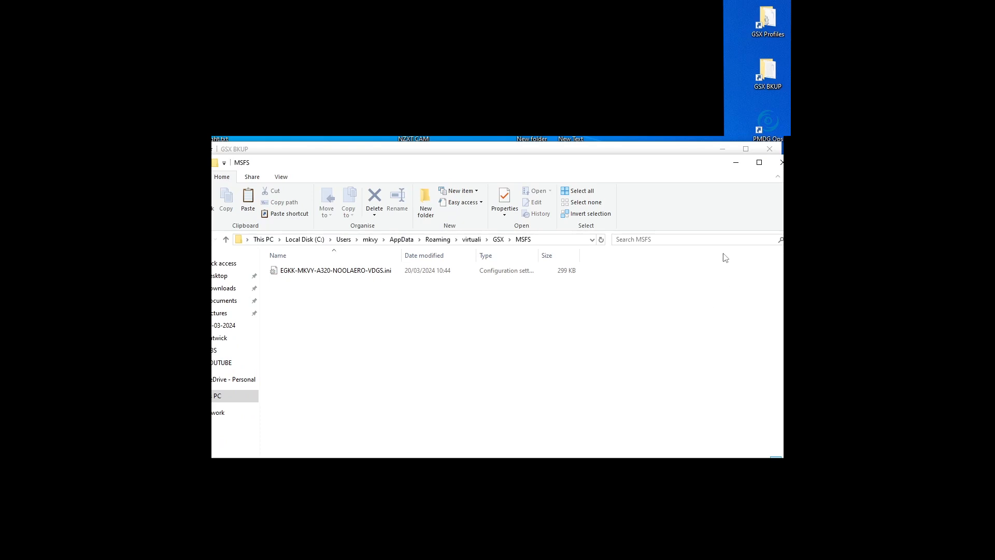
mouse_move(786, 36)
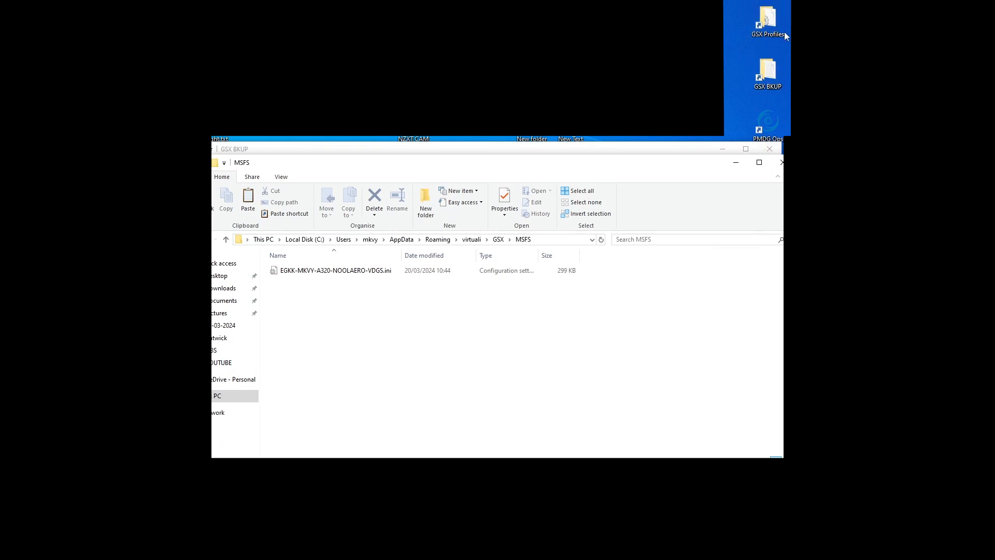